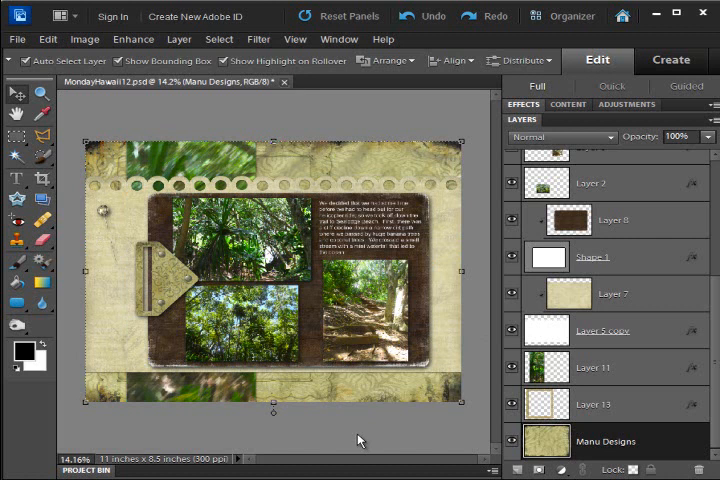
pyautogui.moveTo(172, 440)
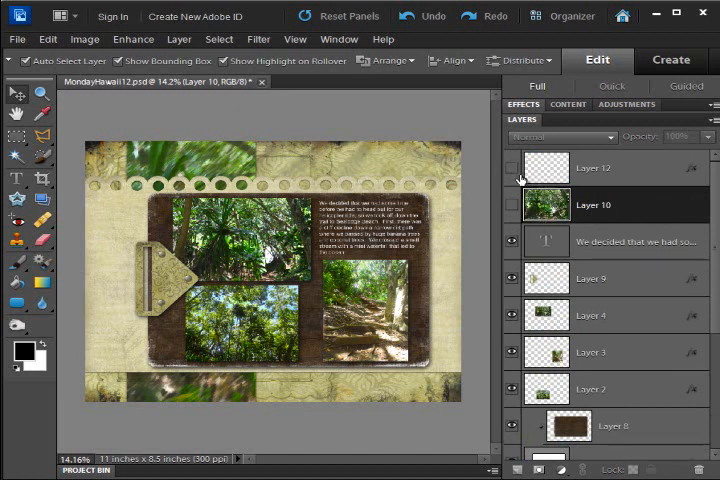
pyautogui.moveTo(512, 168)
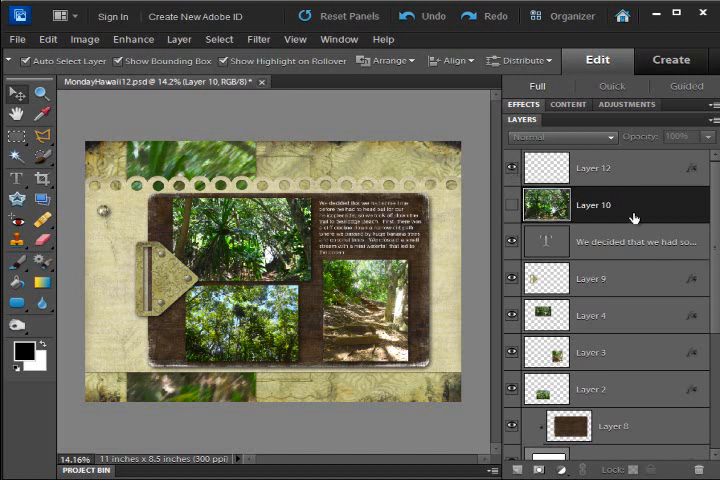
# Duplicate the forest photo Layer 10 as Layer 14 and show all layout layers again.
pyautogui.scroll(-3)
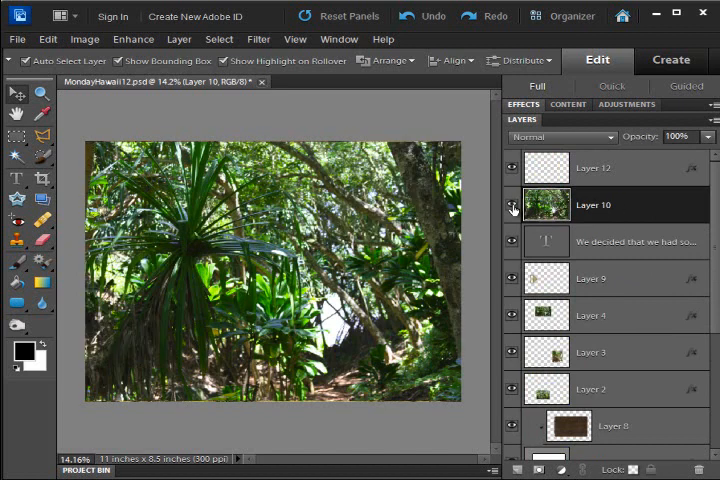
pyautogui.click(18, 138)
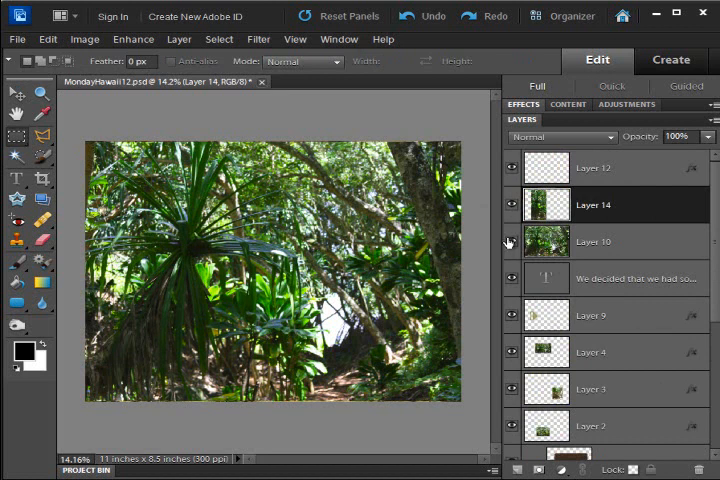
pyautogui.click(512, 240)
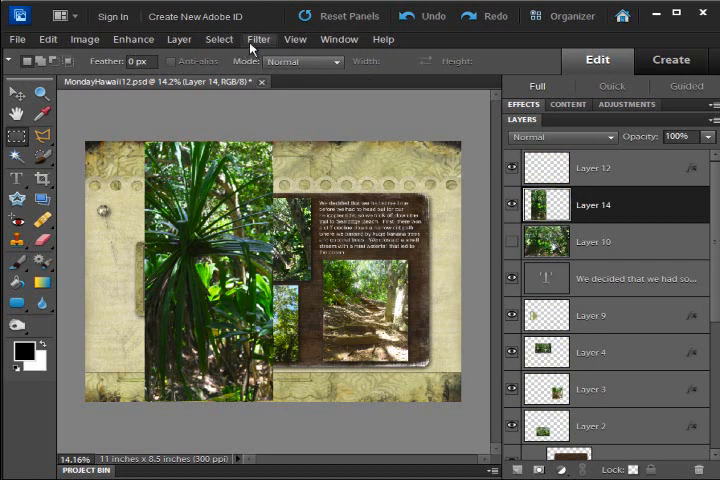
# Start the Angled Strokes brush-stroke filter from the Filter menu on the photo layer.
pyautogui.click(258, 40)
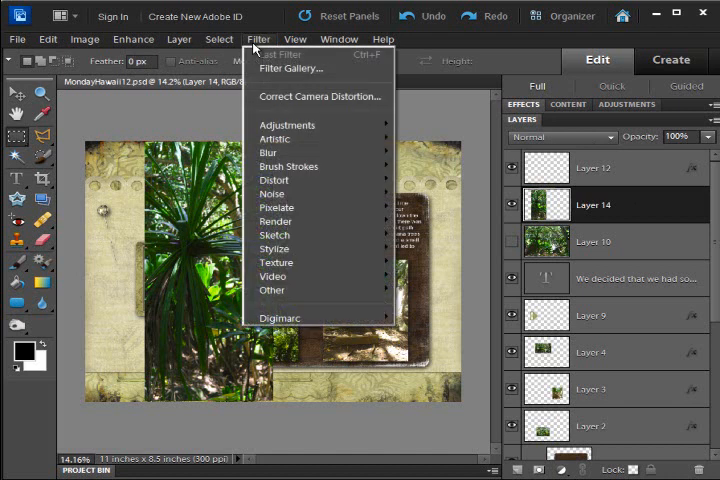
pyautogui.moveTo(284, 166)
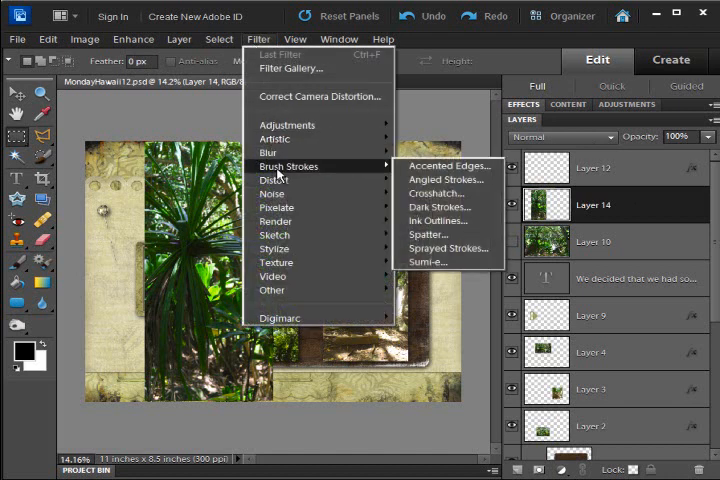
pyautogui.moveTo(448, 180)
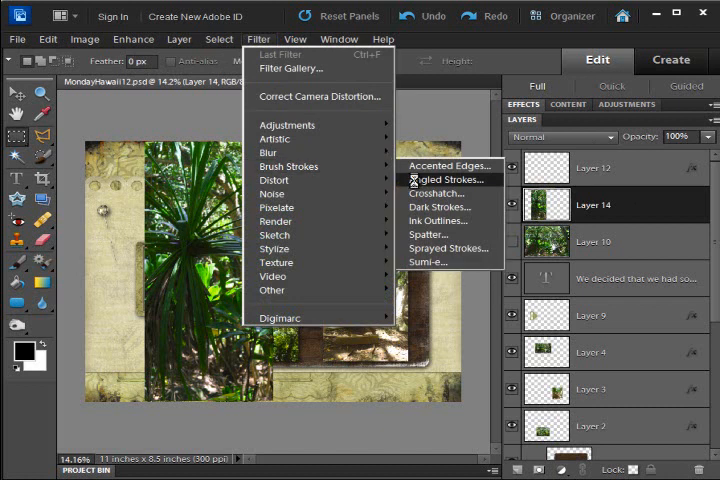
pyautogui.click(452, 180)
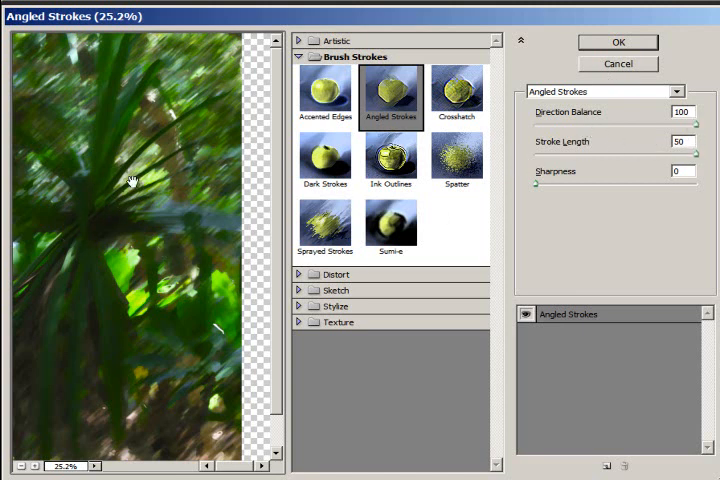
pyautogui.moveTo(176, 232)
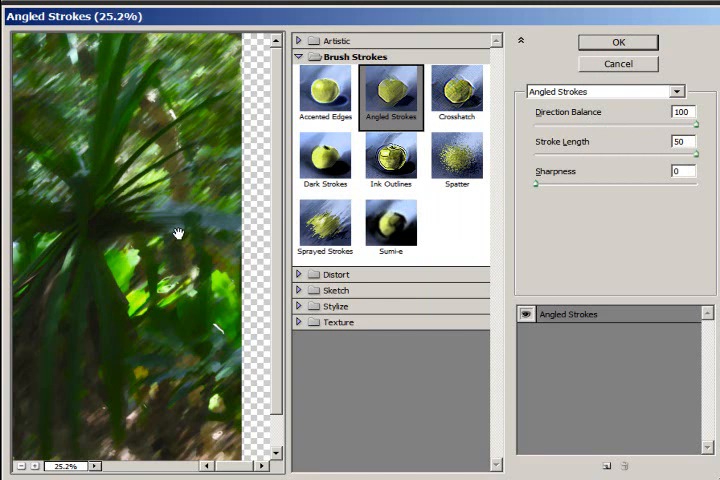
pyautogui.moveTo(108, 188)
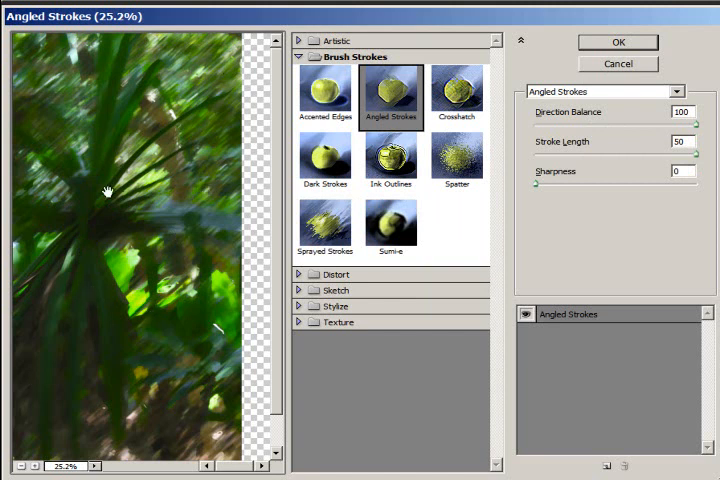
pyautogui.moveTo(156, 220)
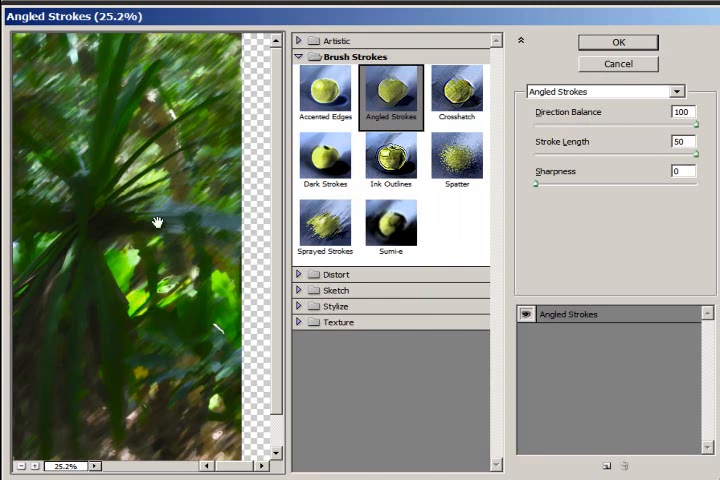
pyautogui.moveTo(588, 204)
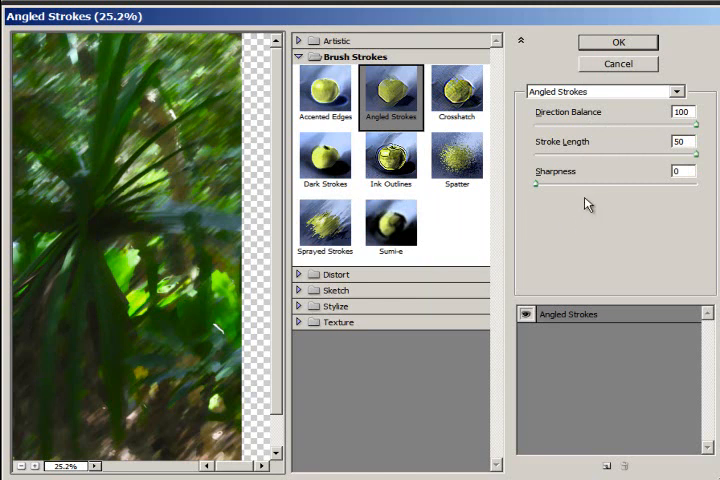
pyautogui.moveTo(696, 132)
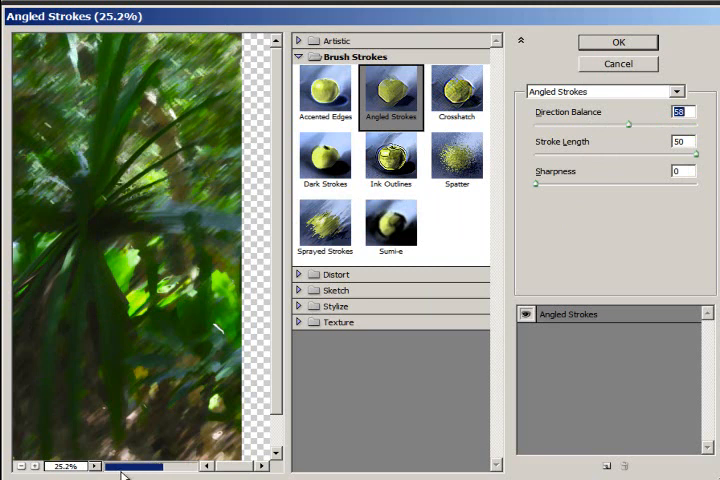
pyautogui.moveTo(240, 150)
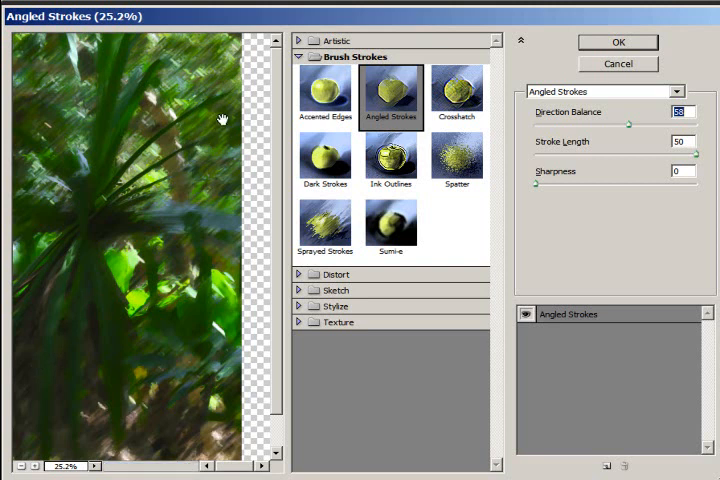
pyautogui.moveTo(142, 216)
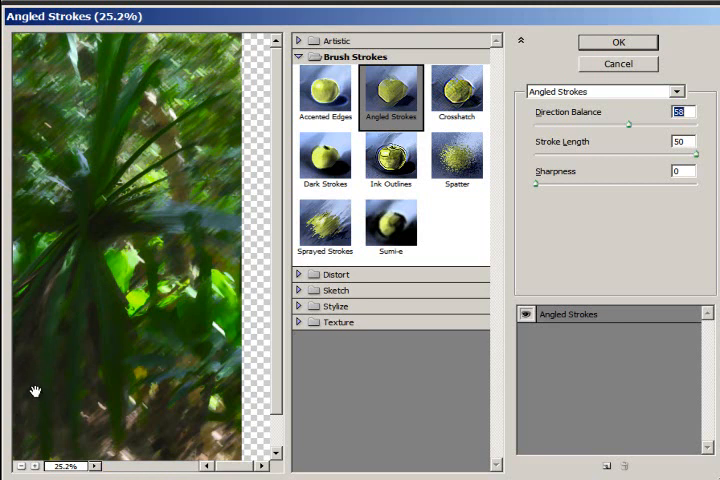
pyautogui.moveTo(264, 112)
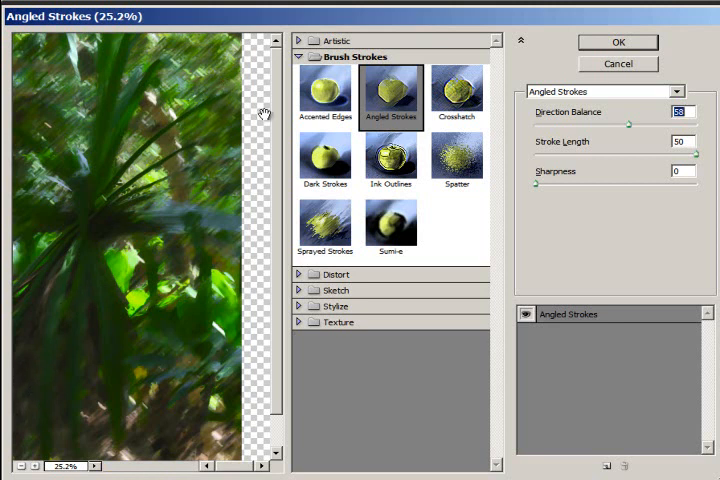
pyautogui.moveTo(278, 62)
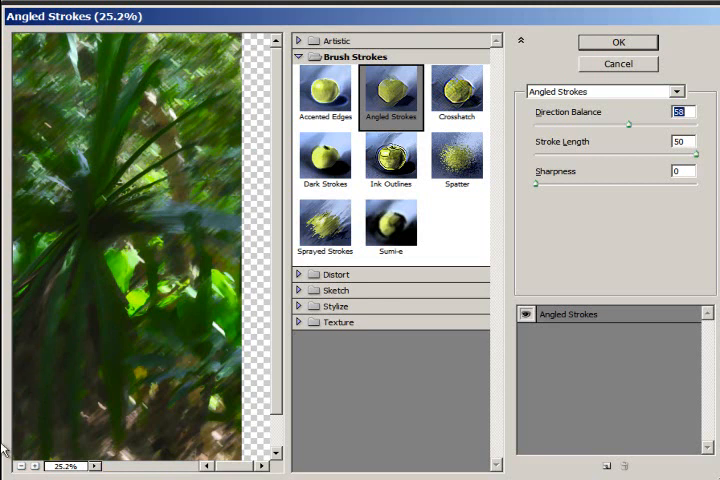
pyautogui.moveTo(230, 64)
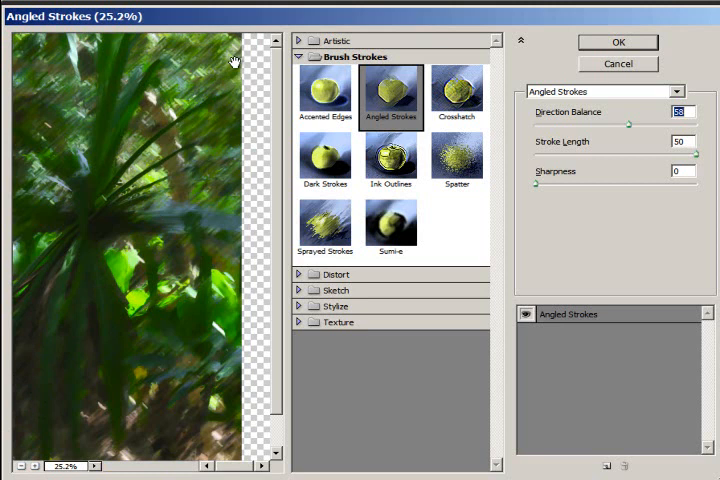
pyautogui.moveTo(282, 72)
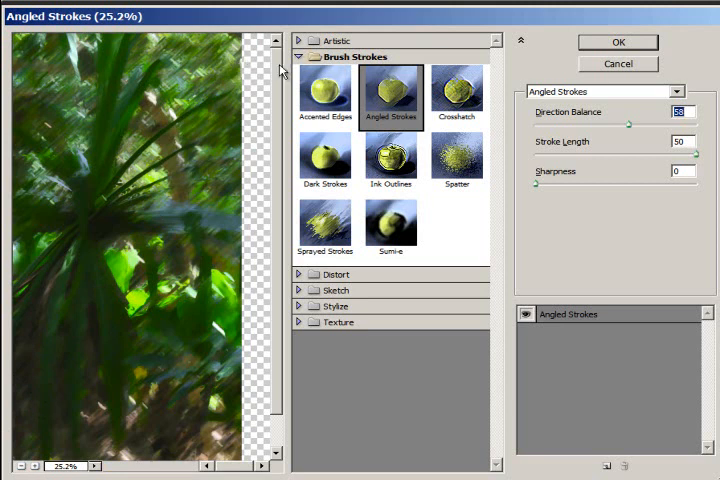
pyautogui.moveTo(152, 212)
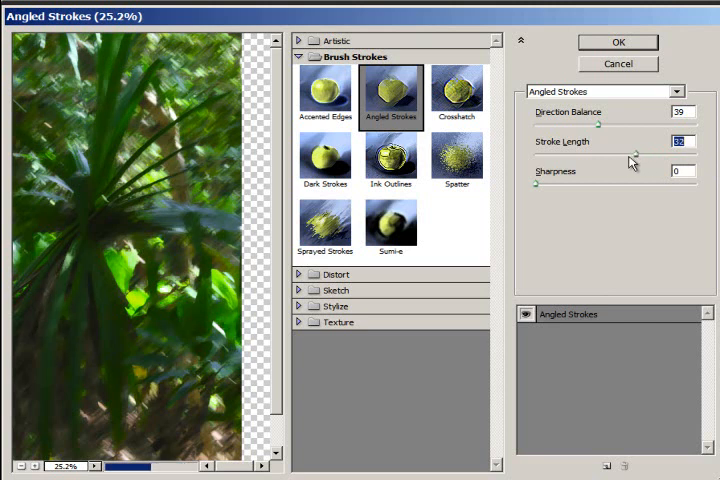
# Lower the stroke length slightly with Direction Balance at 39 for a subtler preview.
pyautogui.moveTo(632, 152); pyautogui.dragTo(608, 152)
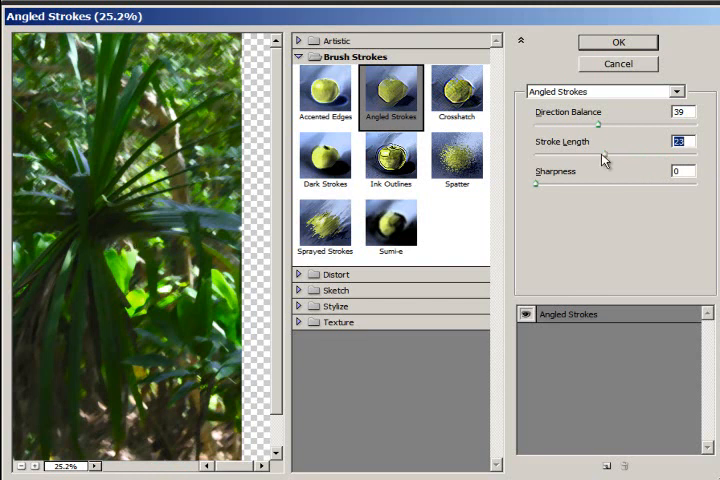
# Push Direction Balance to 100 with Stroke Length 50, streaking the preview heavily.
pyautogui.moveTo(600, 152); pyautogui.dragTo(642, 152)
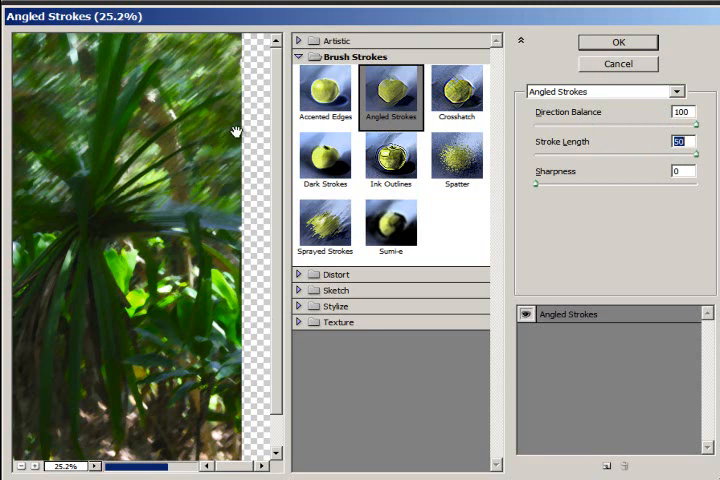
pyautogui.moveTo(184, 196)
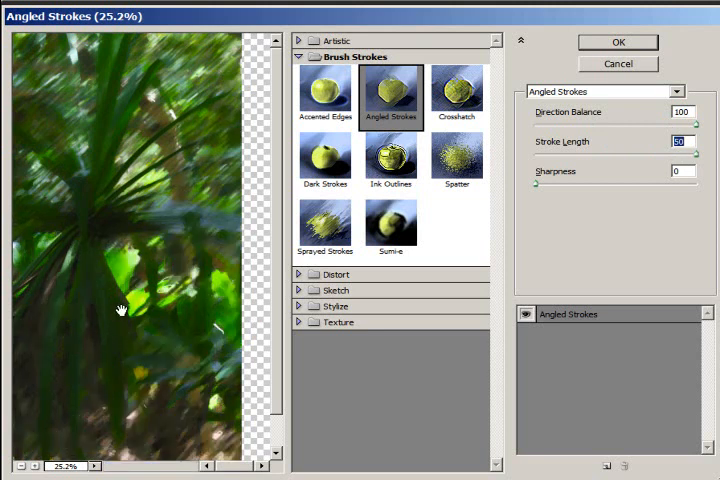
pyautogui.moveTo(536, 190)
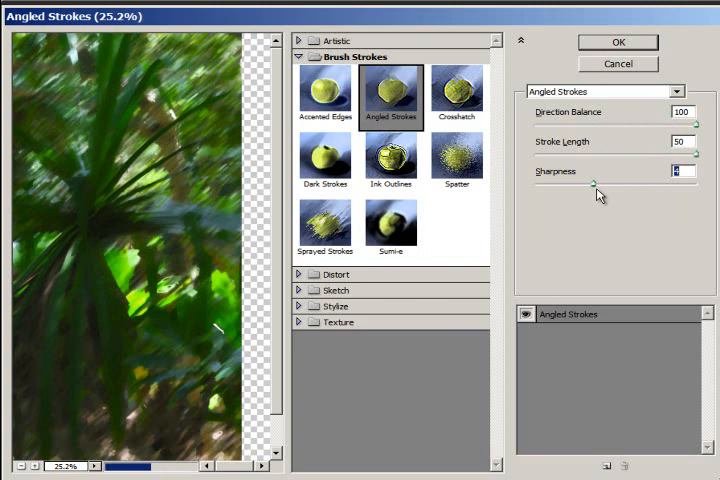
pyautogui.moveTo(598, 220)
pyautogui.write('10')
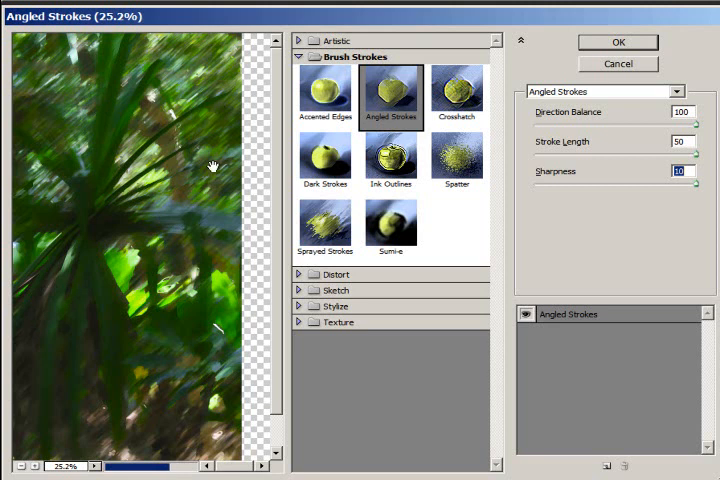
pyautogui.moveTo(62, 340)
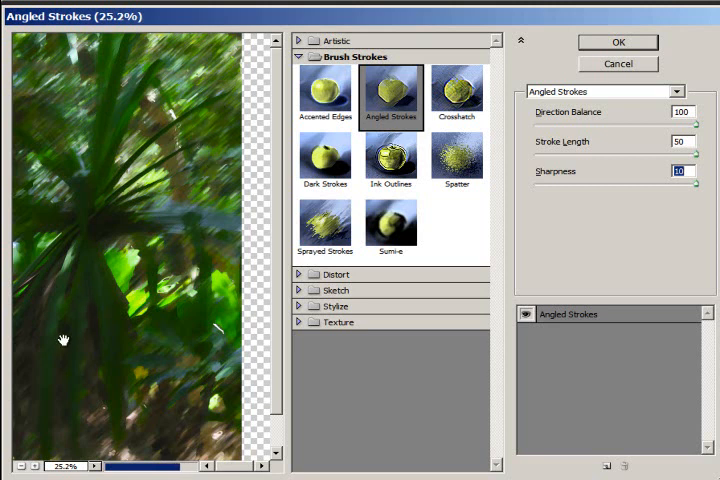
pyautogui.moveTo(236, 156)
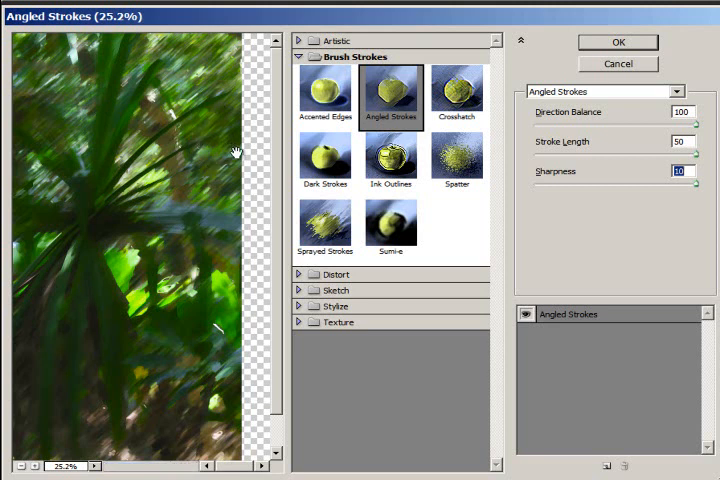
# Drag Sharpness down to a low value, keeping long blurred diagonal strokes.
pyautogui.moveTo(688, 184); pyautogui.dragTo(620, 184)
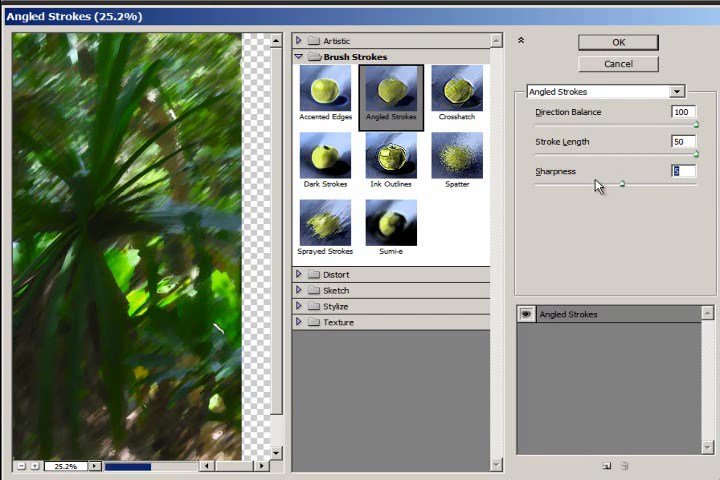
pyautogui.moveTo(618, 184); pyautogui.dragTo(536, 184)
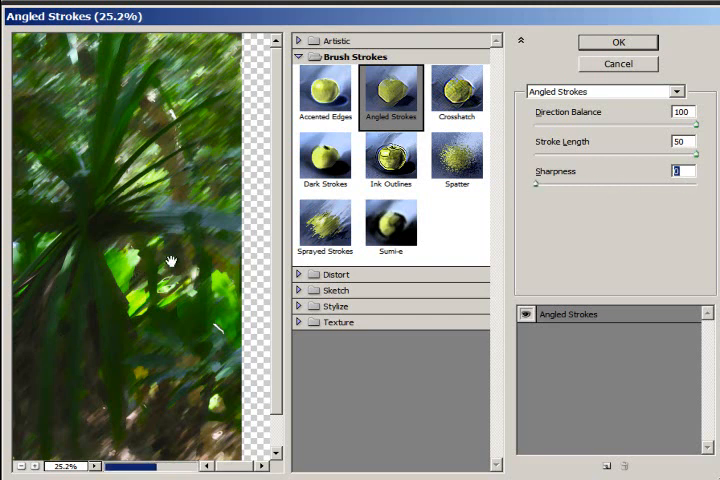
pyautogui.moveTo(228, 256)
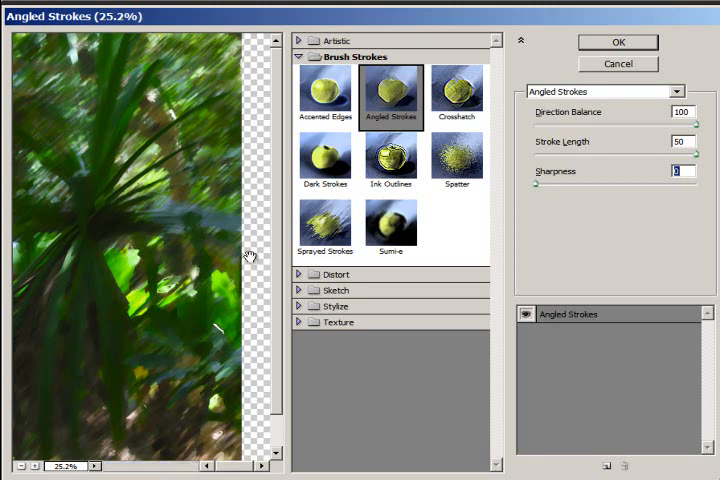
pyautogui.moveTo(200, 278)
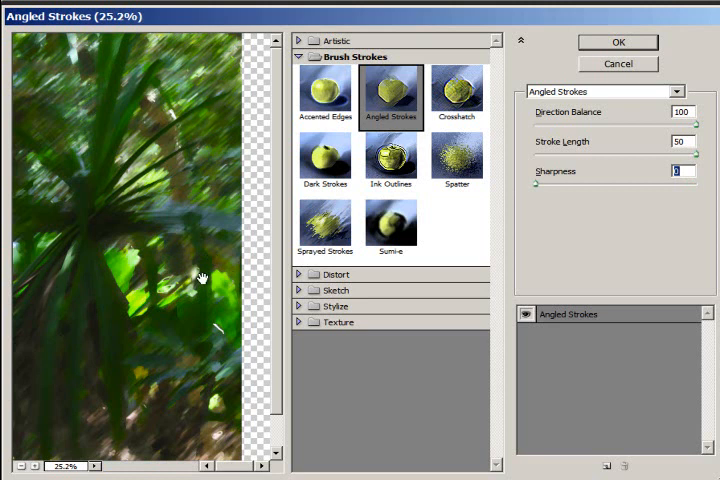
pyautogui.moveTo(10, 324)
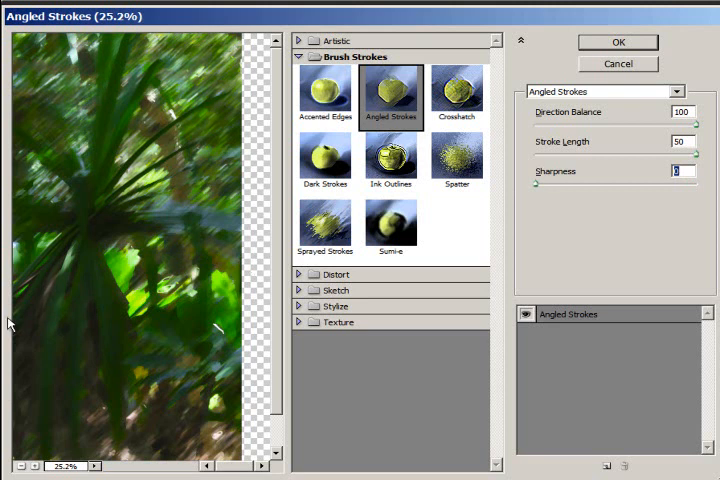
pyautogui.moveTo(116, 256)
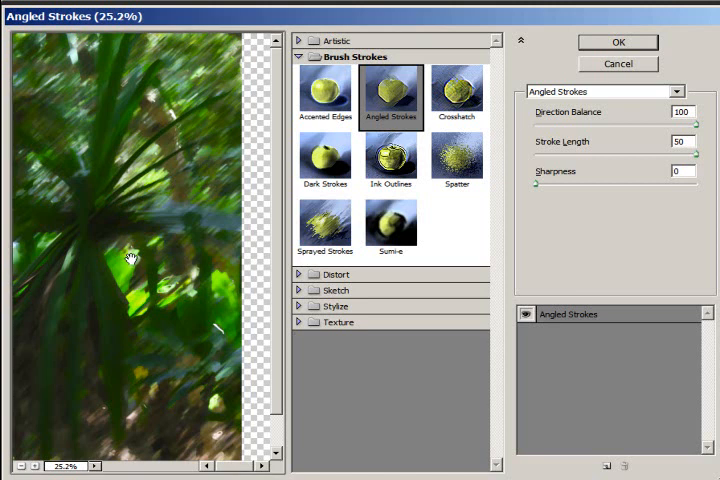
pyautogui.moveTo(172, 230)
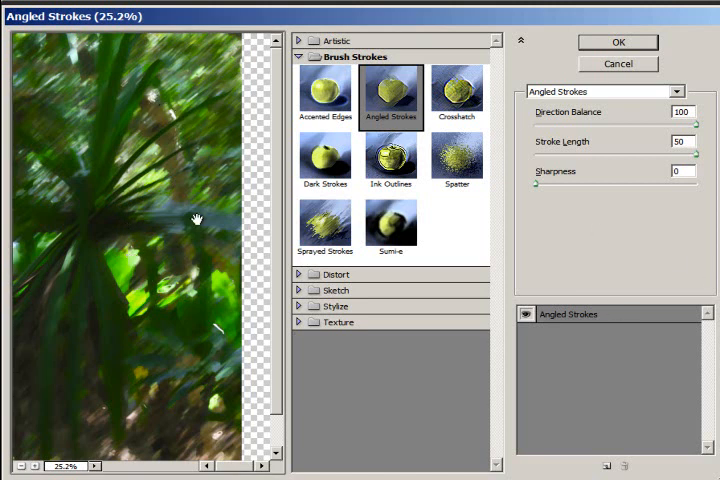
pyautogui.moveTo(196, 122)
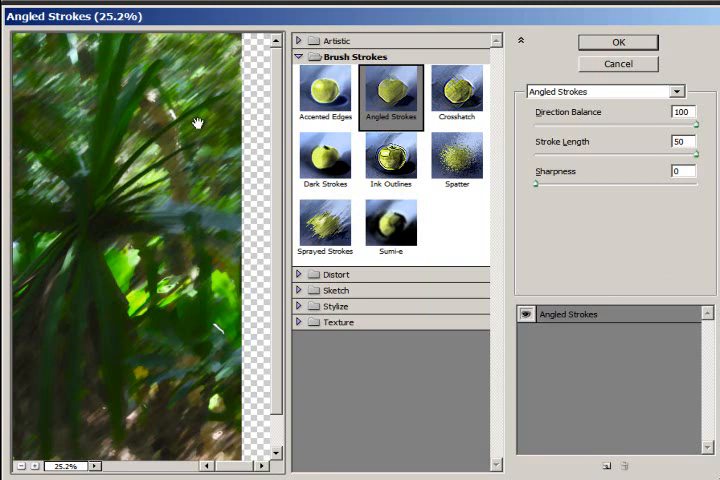
pyautogui.moveTo(184, 164)
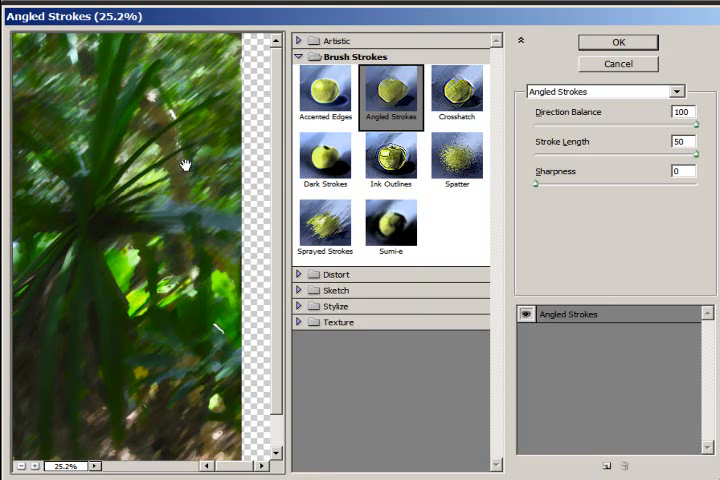
pyautogui.moveTo(232, 122)
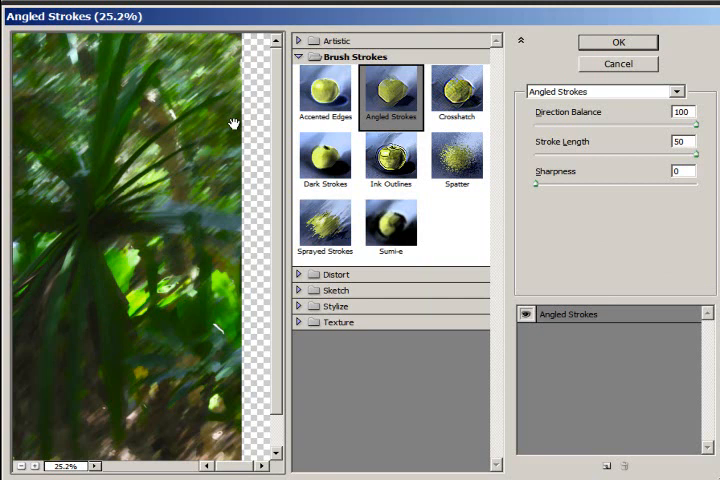
pyautogui.moveTo(90, 290)
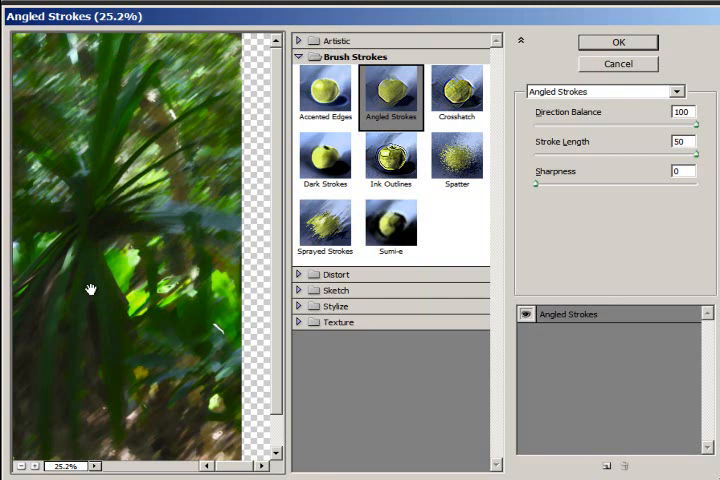
pyautogui.moveTo(236, 64)
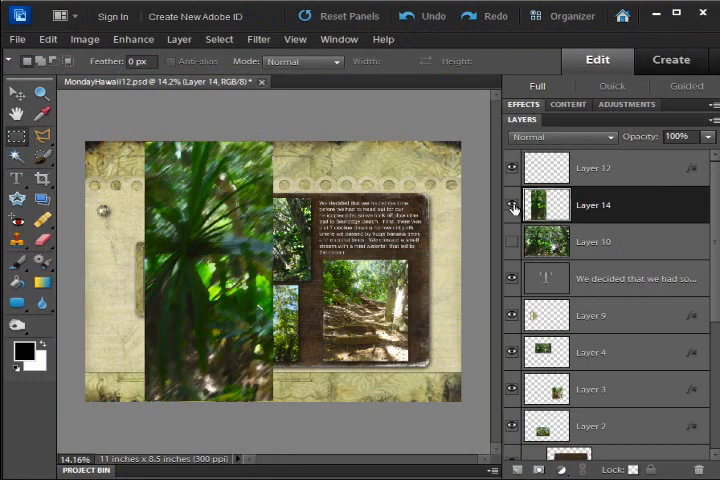
# Hide the streaked Layer 14 and make a lower layer visible in the layout.
pyautogui.click(512, 204)
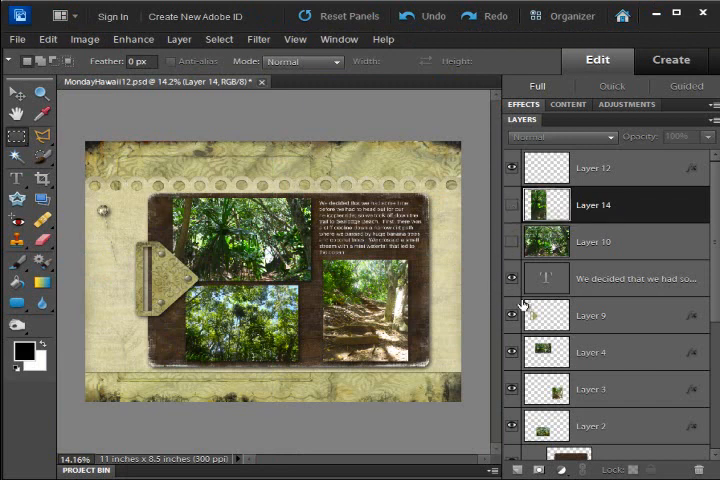
pyautogui.scroll(-3)
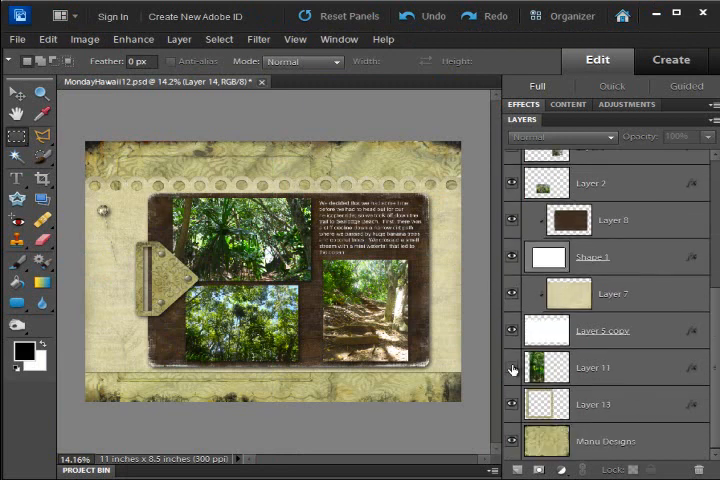
pyautogui.click(512, 368)
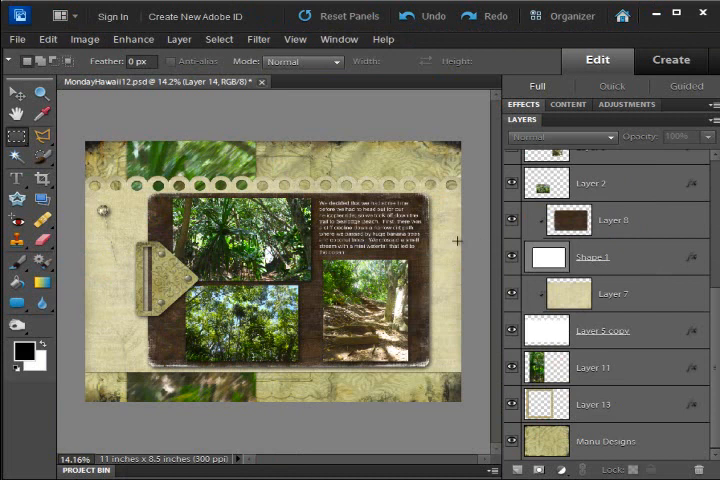